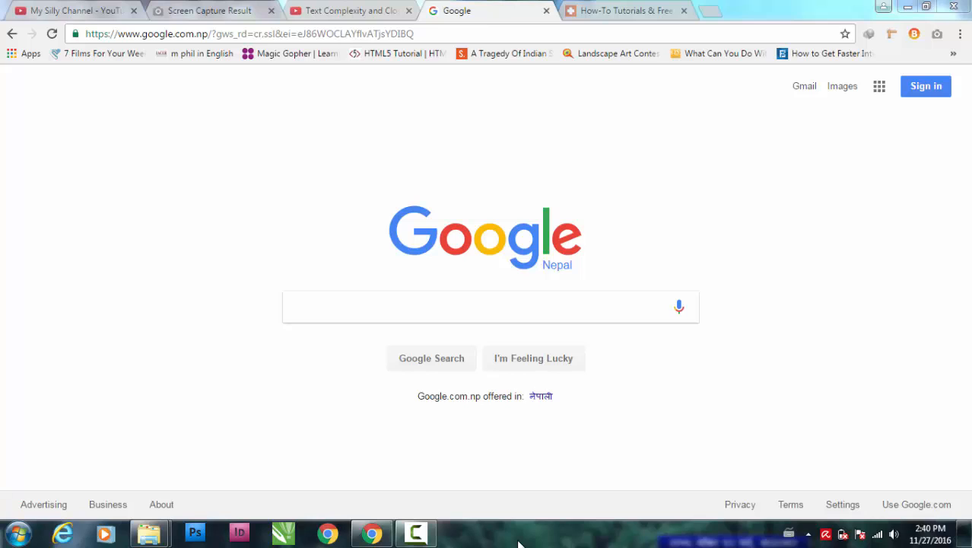
mouse_move(383, 434)
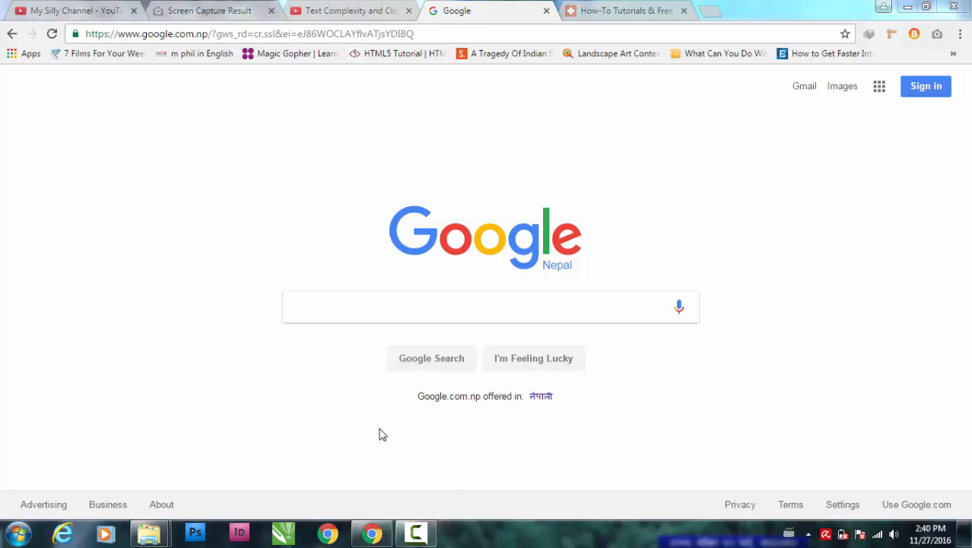
mouse_move(197, 321)
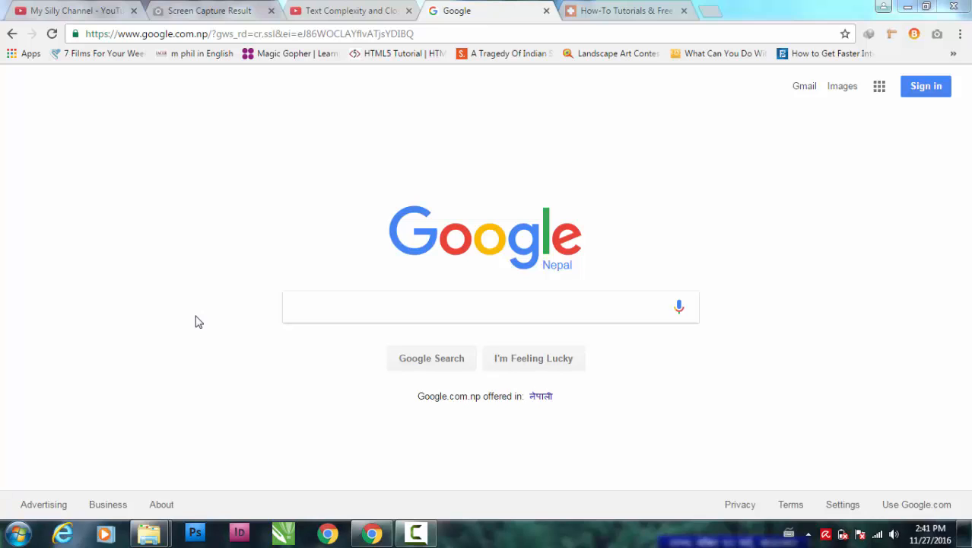
mouse_move(472, 223)
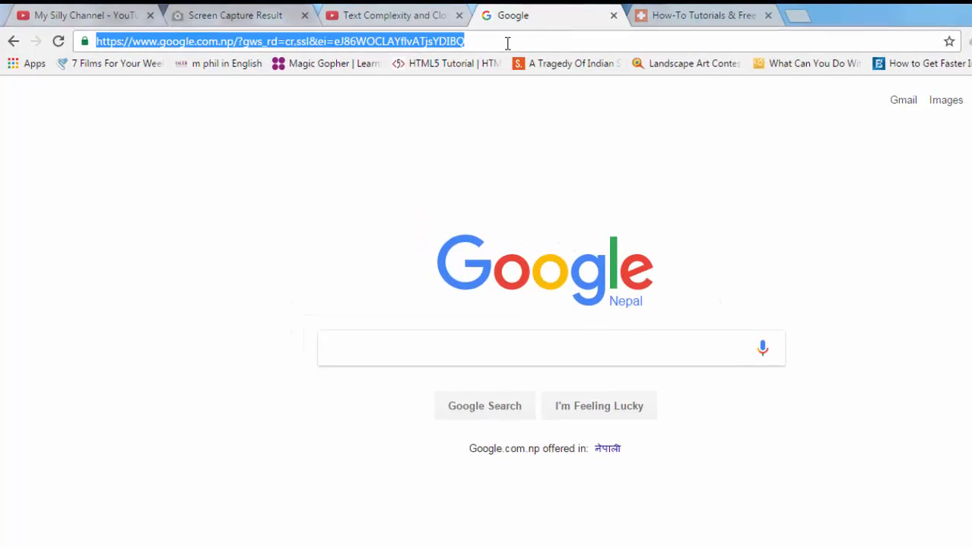
Search Google for 'chrome web store' and open the 'Chrome Web Store - Extensions' result
type("chrome web store")
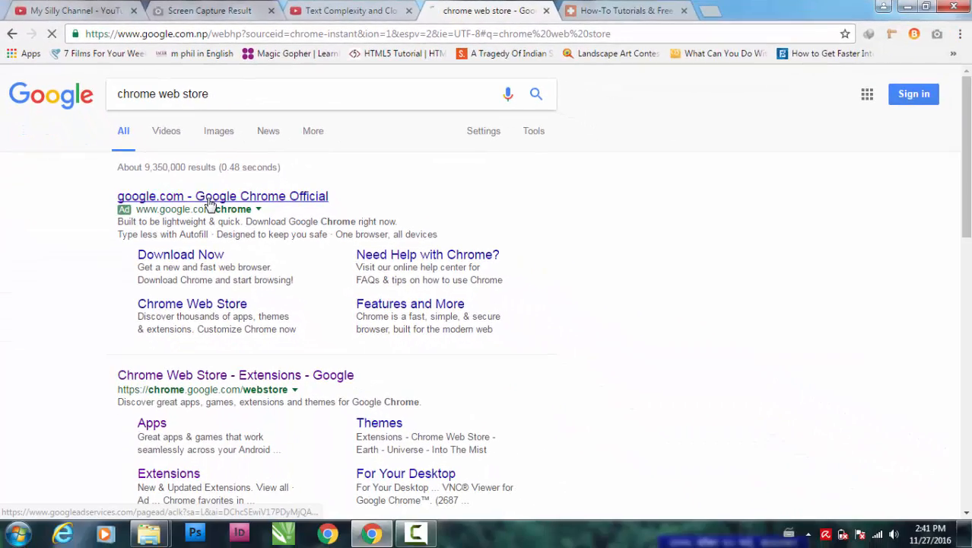
left_click(222, 195)
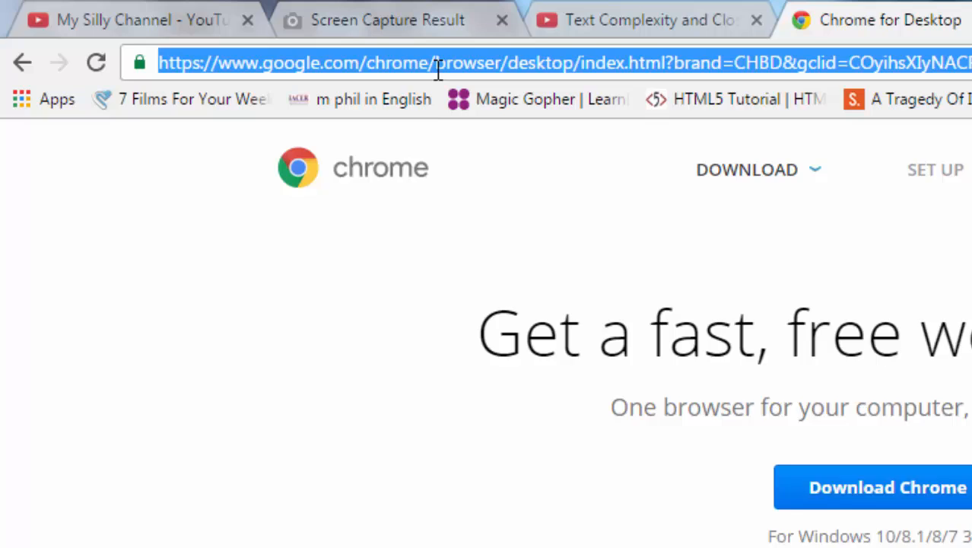
type("cho")
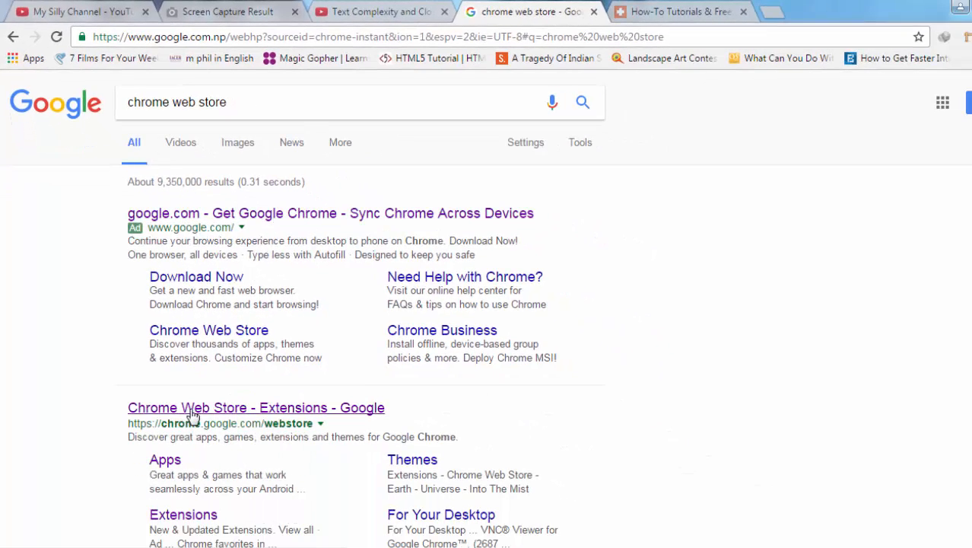
left_click(255, 408)
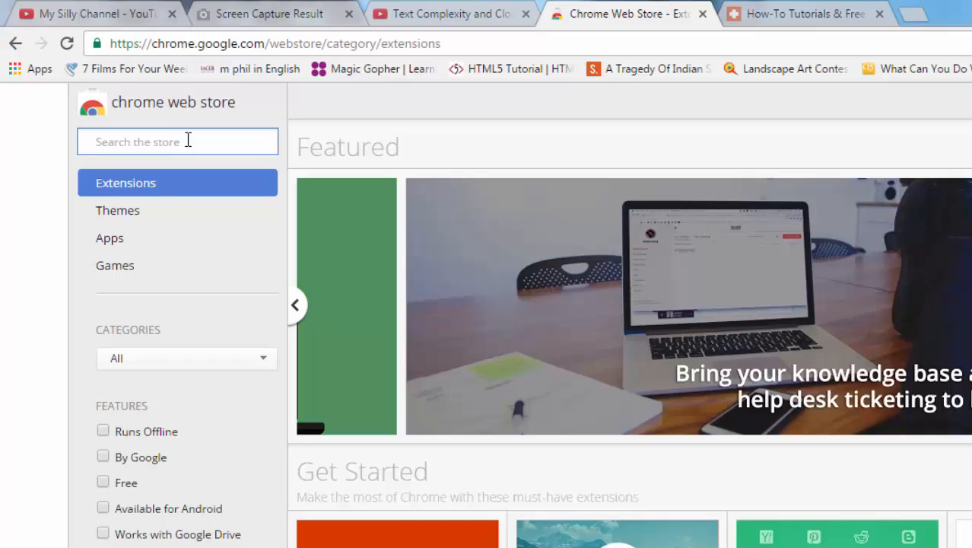
Search the store for 'screen capture' and open the Full Page Screen Capture details
type("screen")
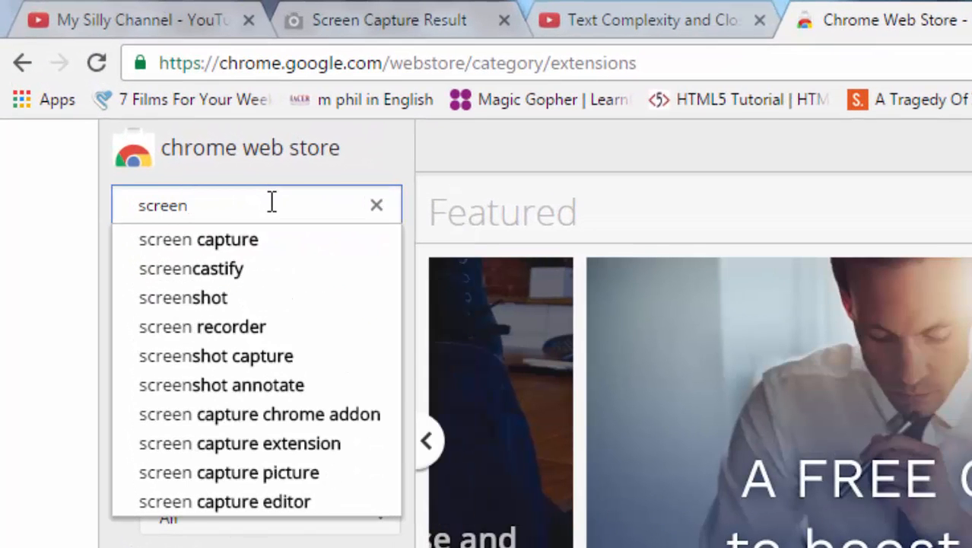
left_click(198, 239)
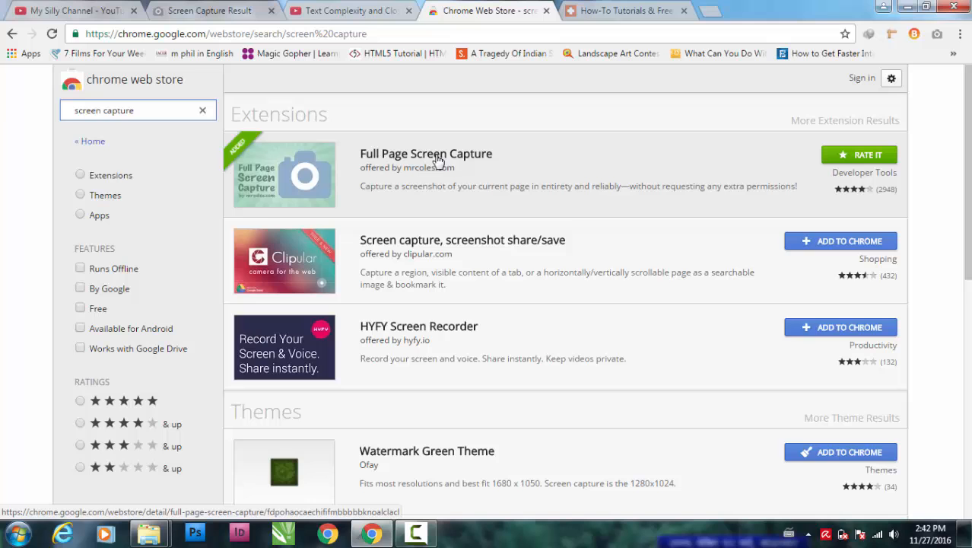
left_click(426, 154)
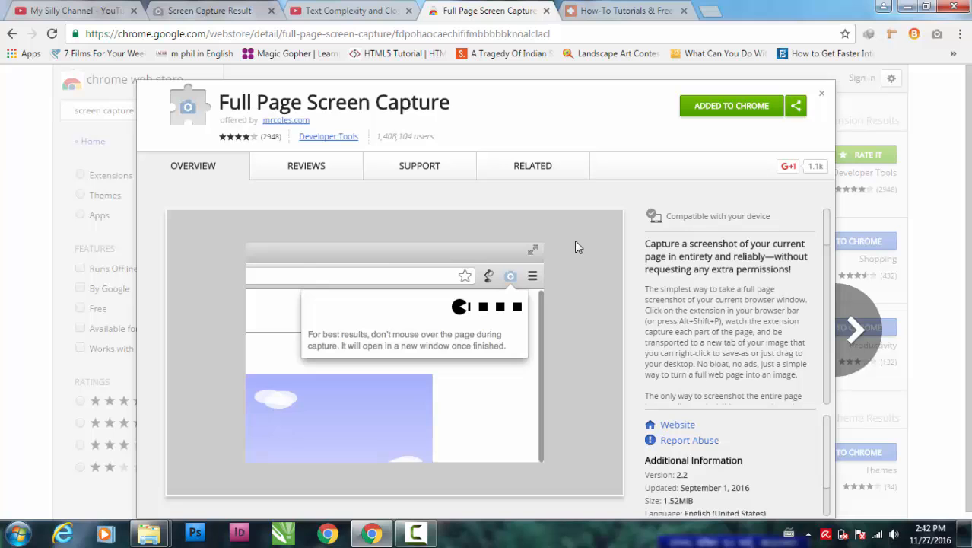
mouse_move(649, 164)
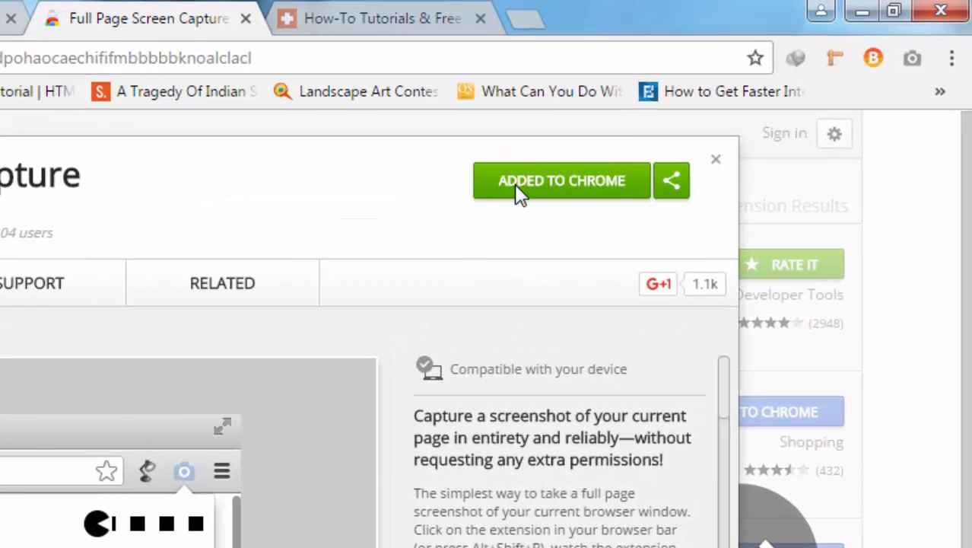
mouse_move(442, 283)
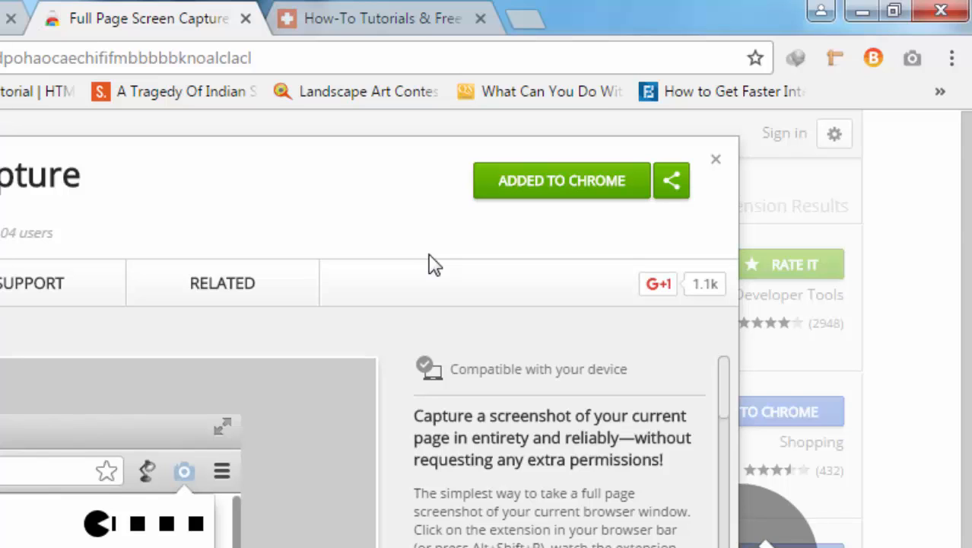
mouse_move(528, 200)
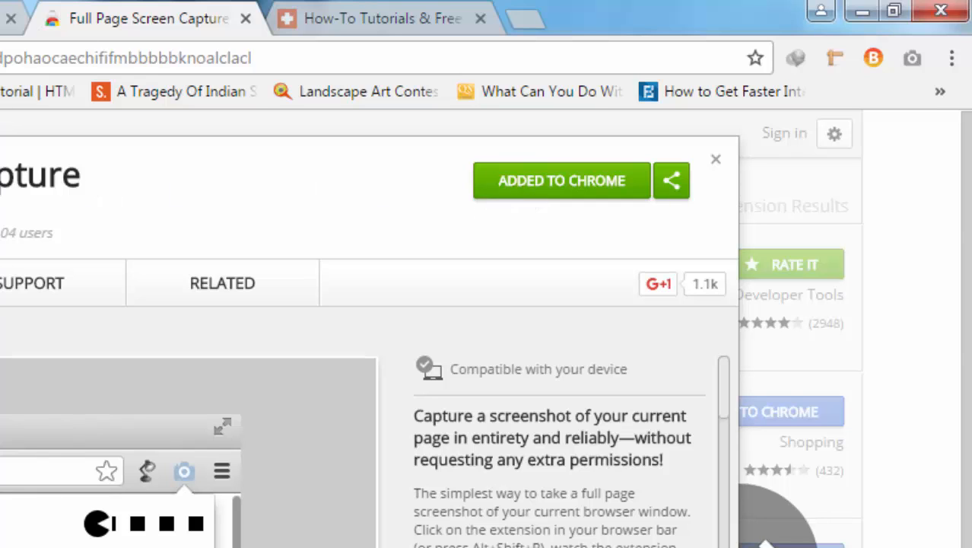
mouse_move(539, 231)
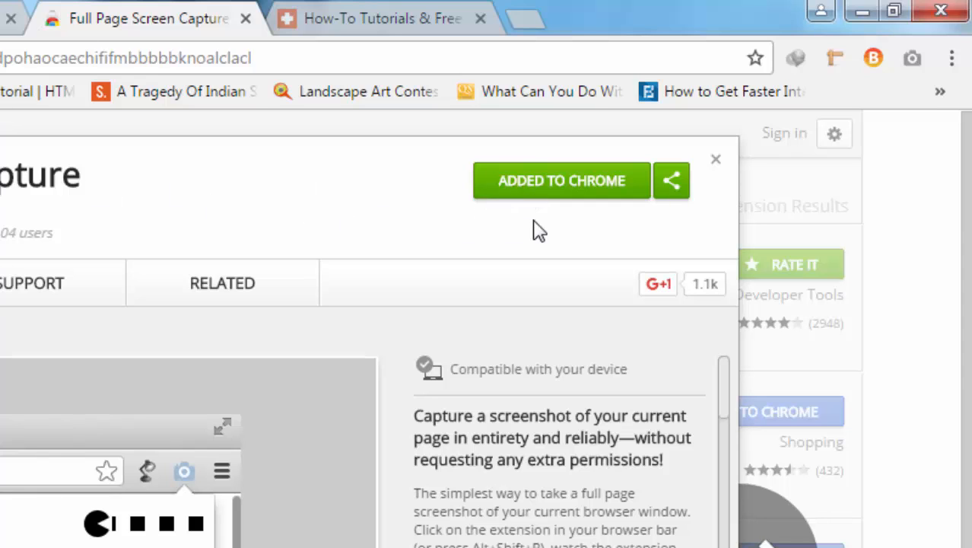
Confirm Full Page Screen Capture shows Added to Chrome, then close its details
left_click(715, 159)
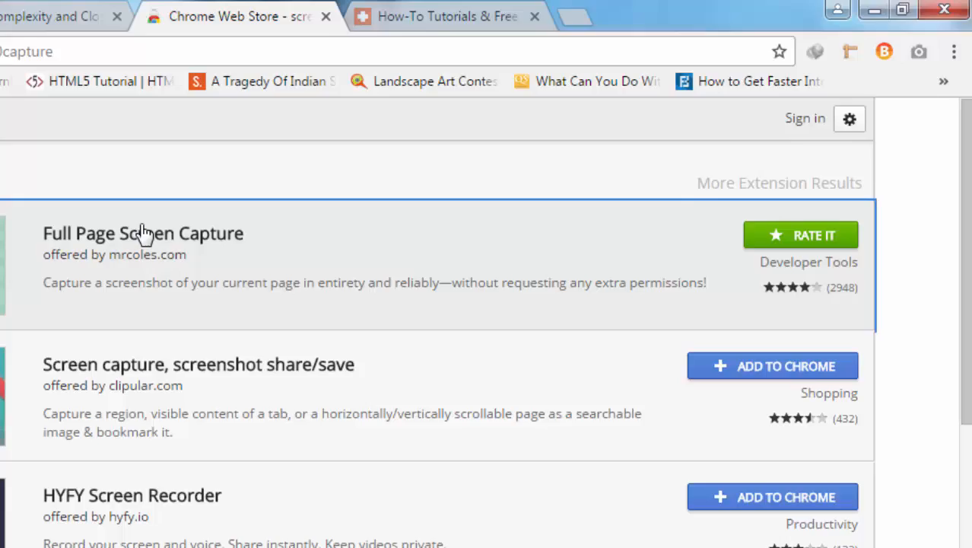
left_click(143, 233)
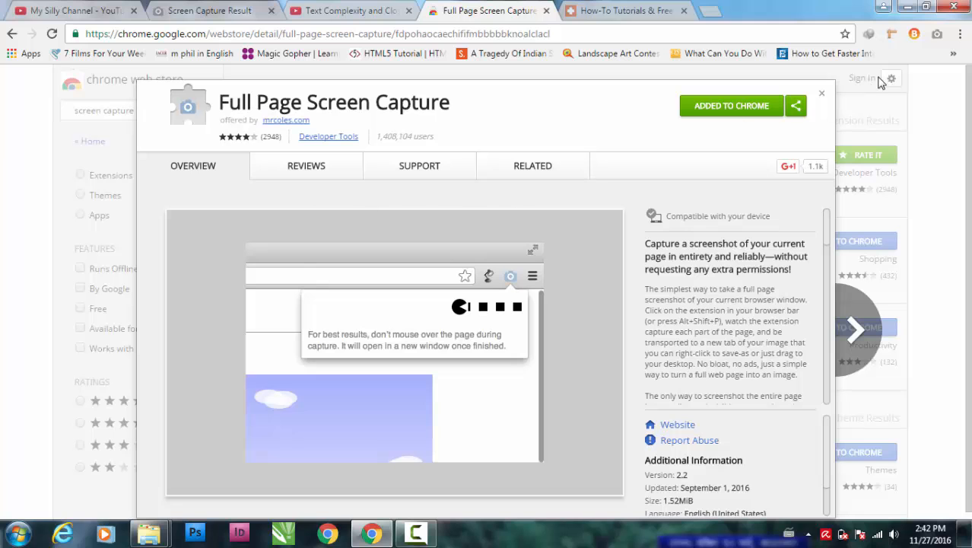
left_click(822, 93)
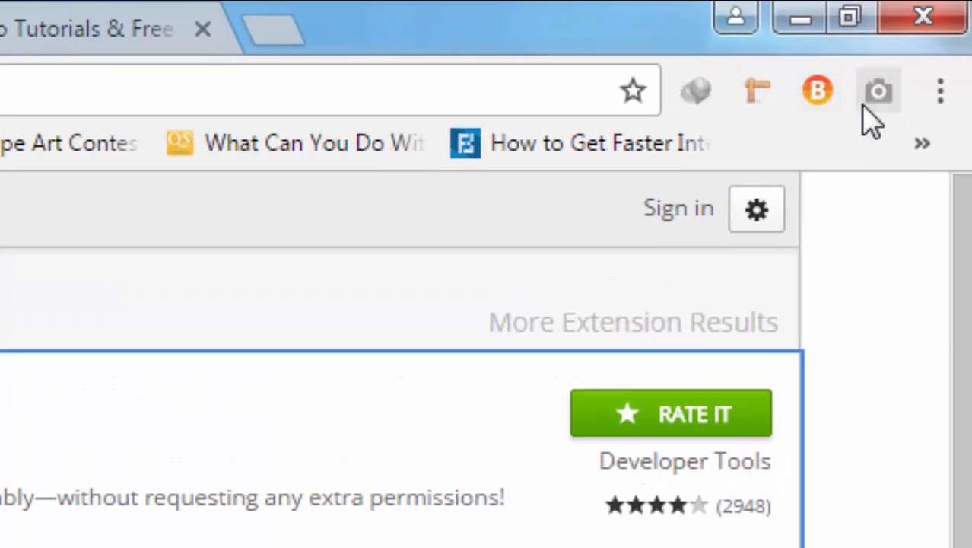
mouse_move(879, 92)
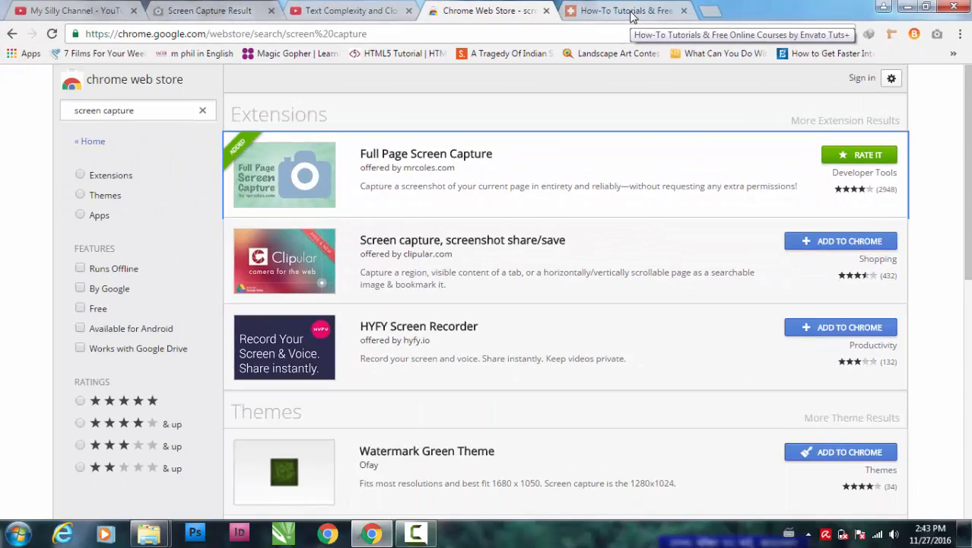
Switch to the Envato Tuts+ tab and scroll down to the footer and back
left_click(624, 10)
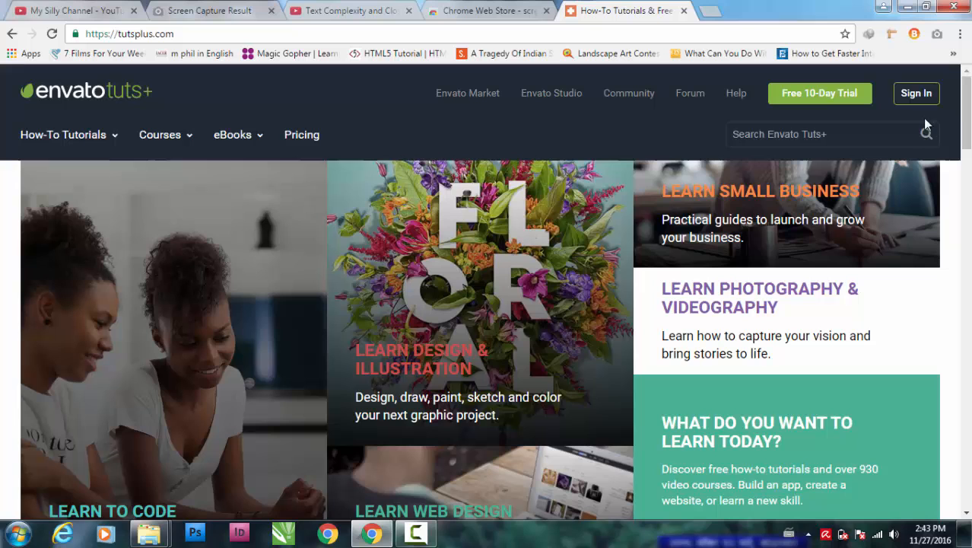
mouse_move(927, 124)
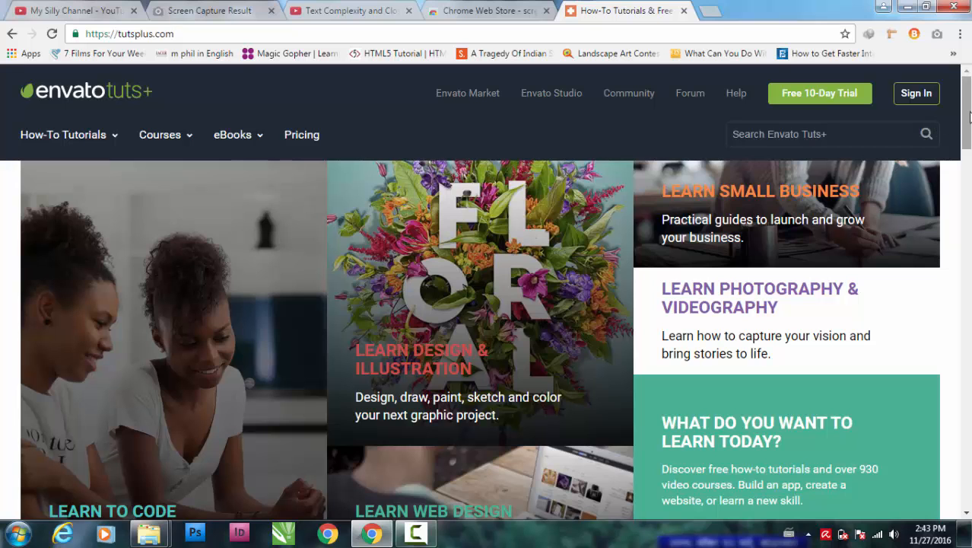
scroll("down", 3)
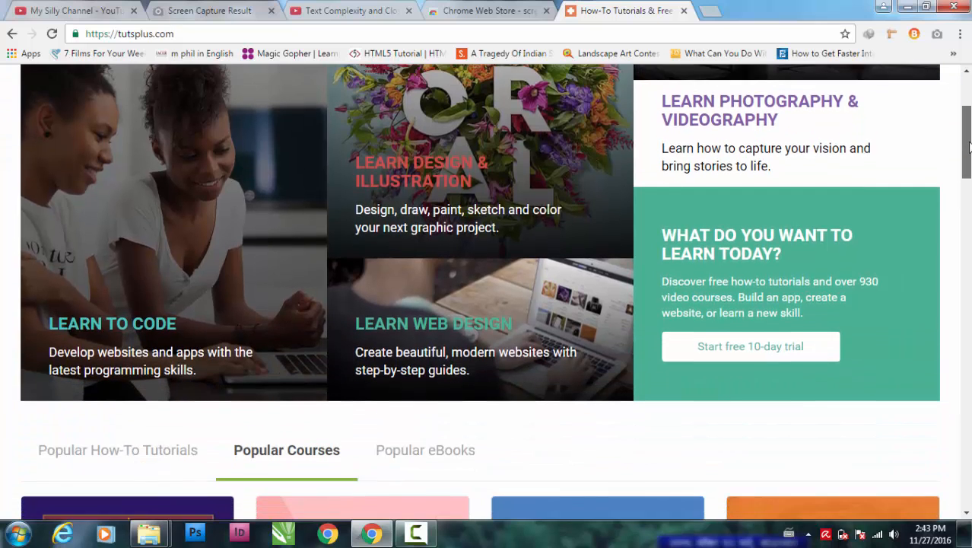
scroll("down", 3)
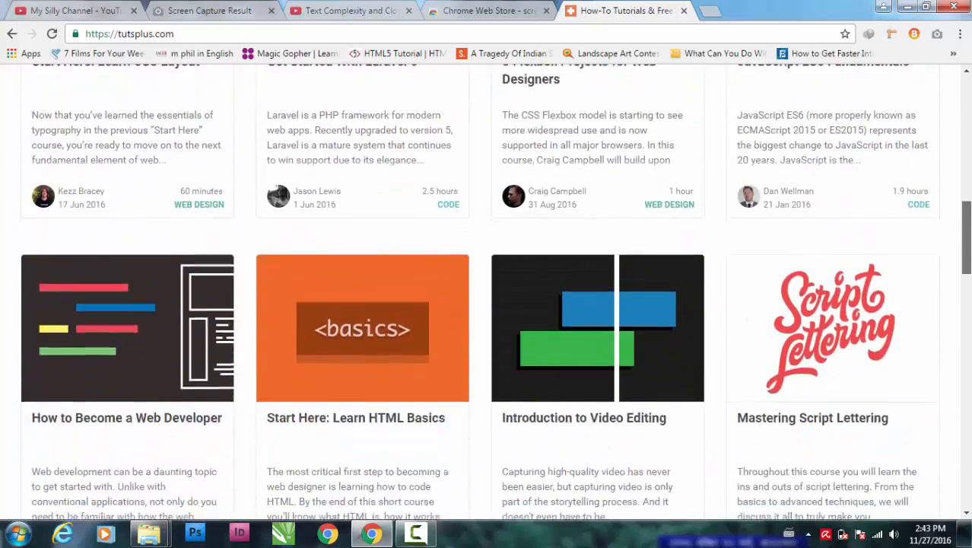
scroll("down", 3)
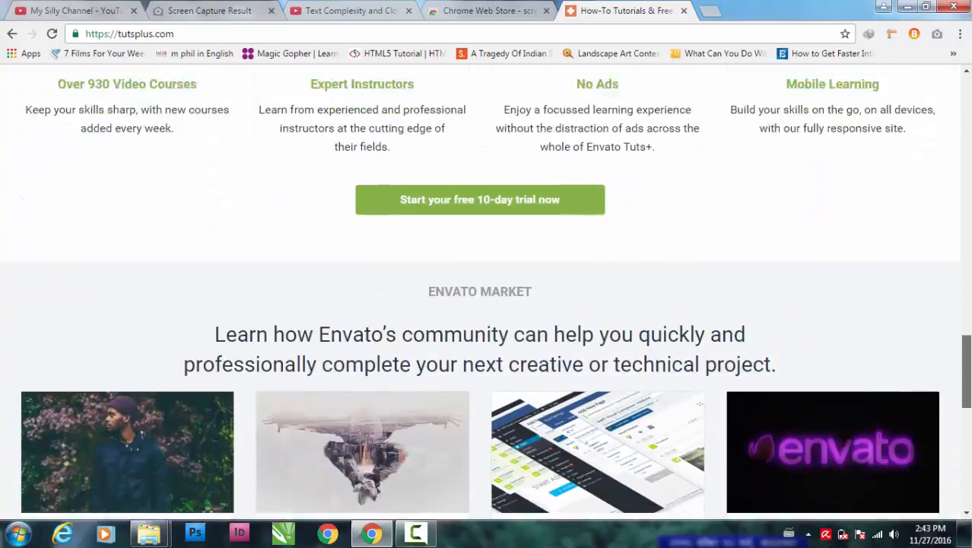
scroll("down", 3)
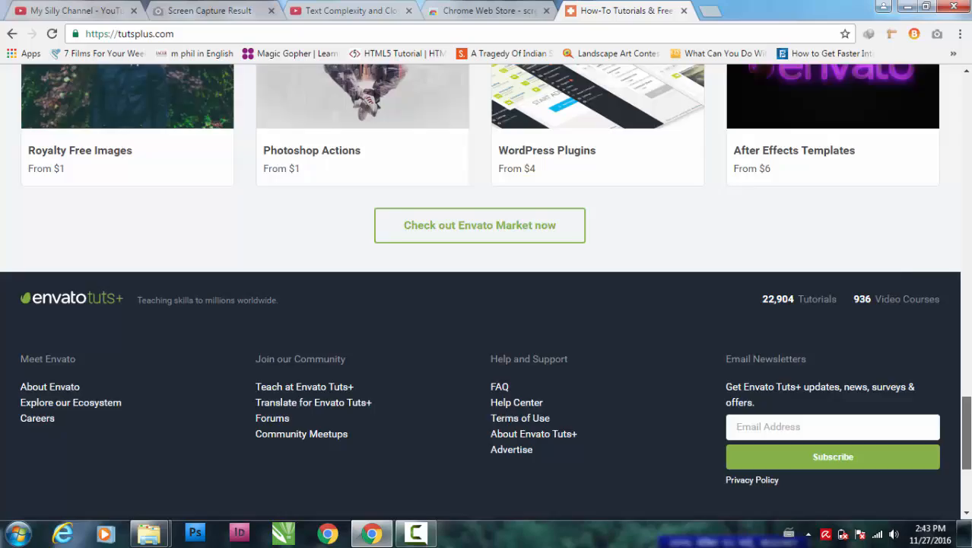
scroll("up", 3)
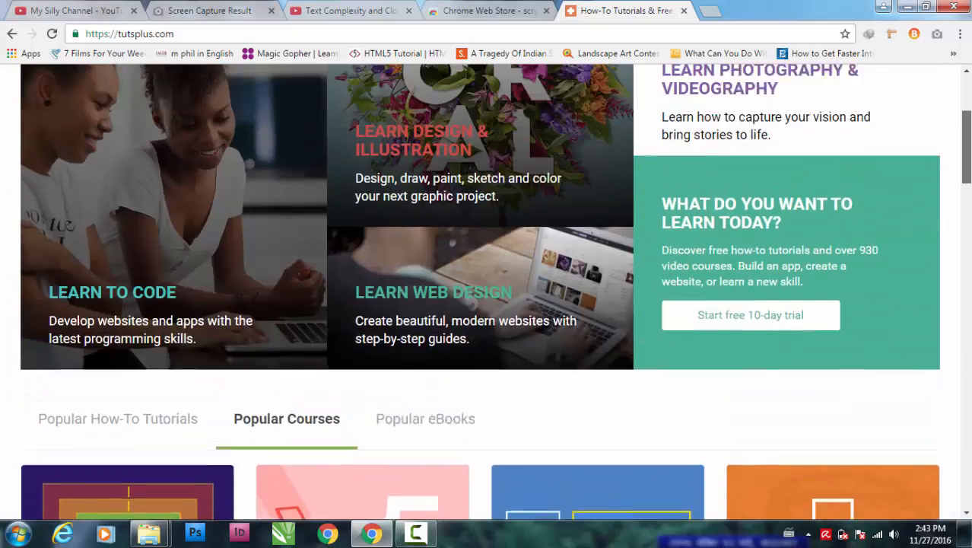
scroll("up", 3)
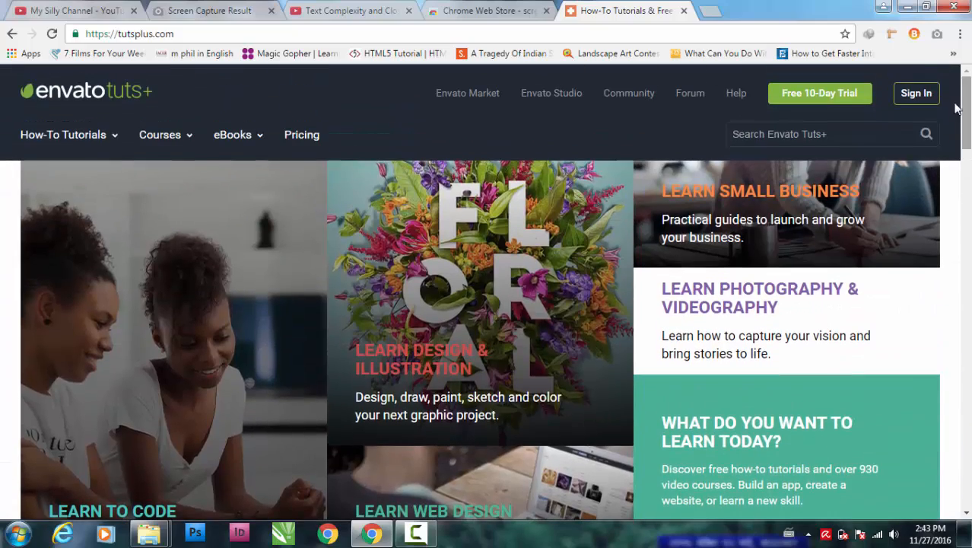
mouse_move(183, 90)
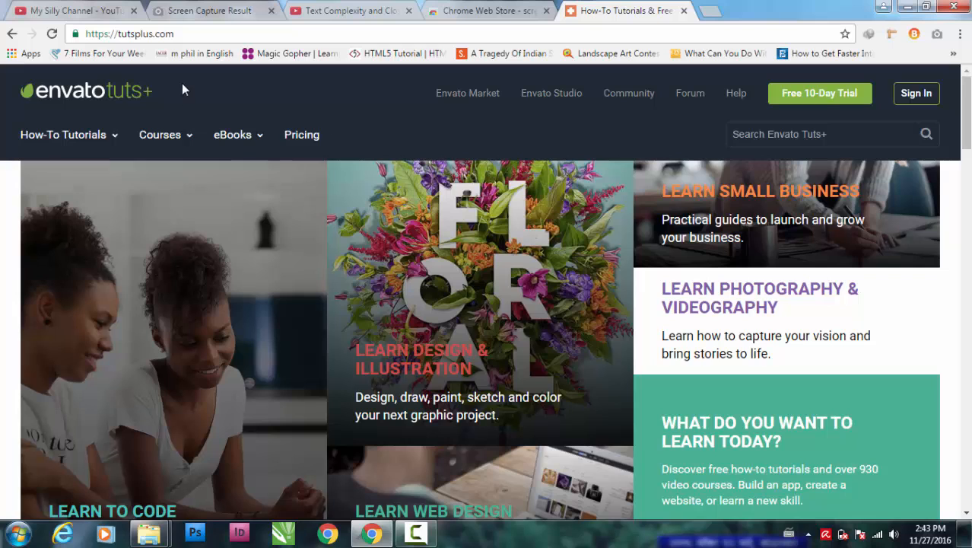
mouse_move(600, 246)
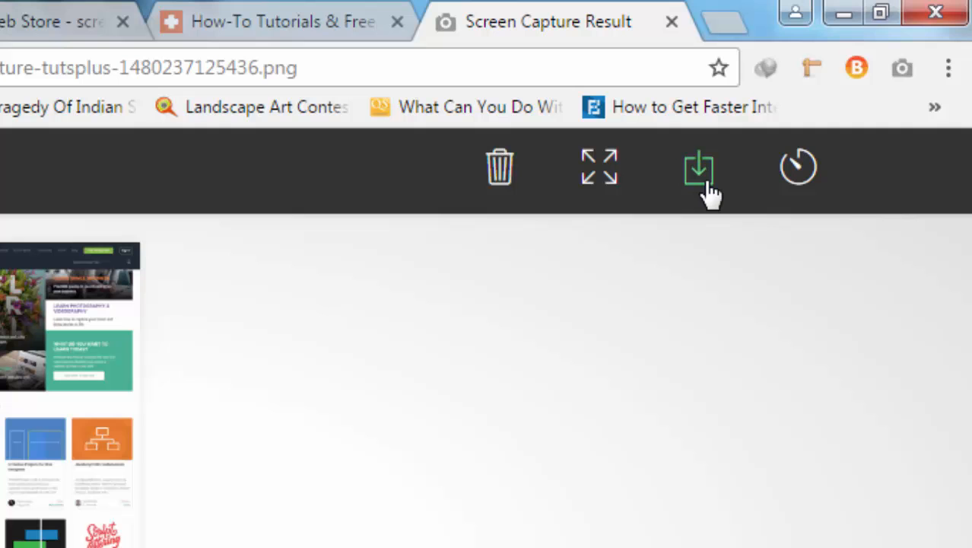
mouse_move(698, 167)
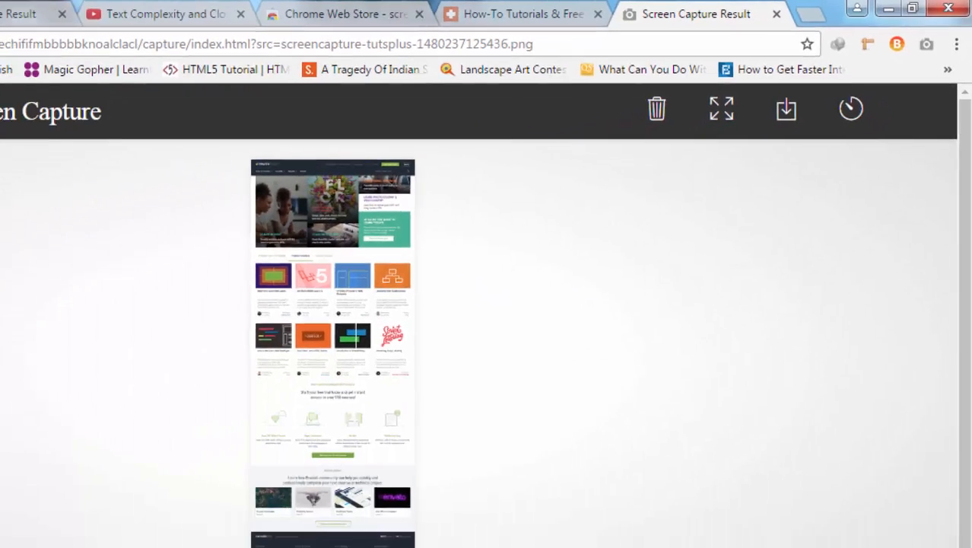
Download the tutsplus capture as a PNG from the Screen Capture Result toolbar
left_click(786, 108)
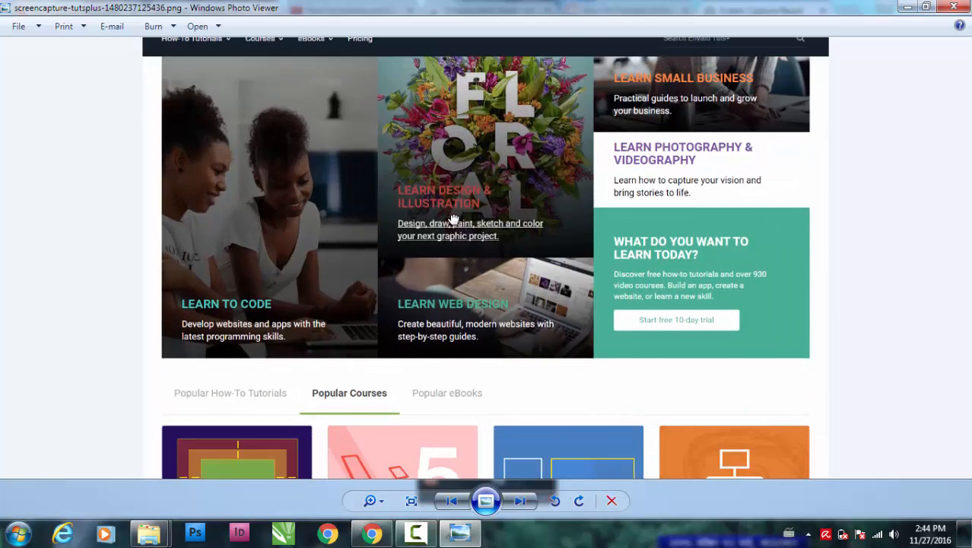
Scroll the tutsplus PNG in Windows Photo Viewer down to the footer and back
scroll("down", 3)
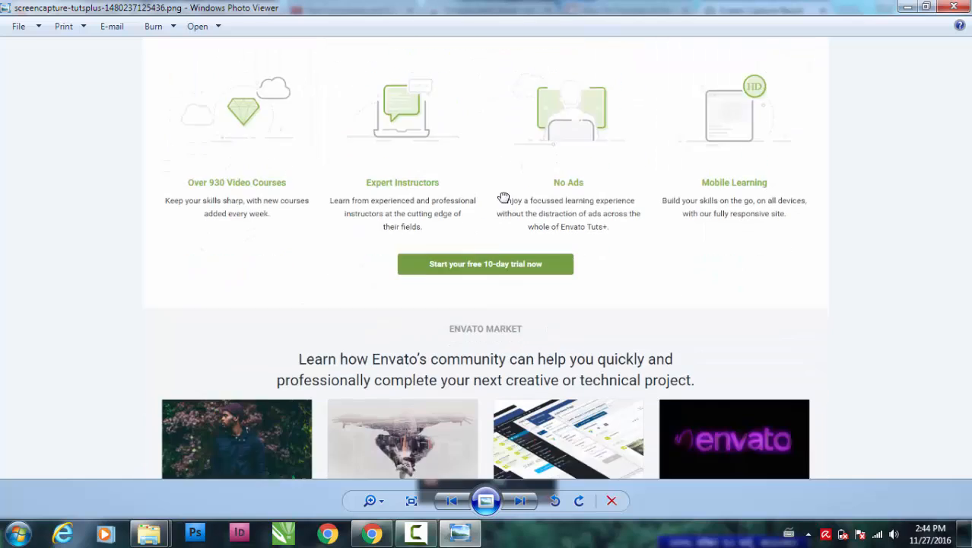
scroll("down", 3)
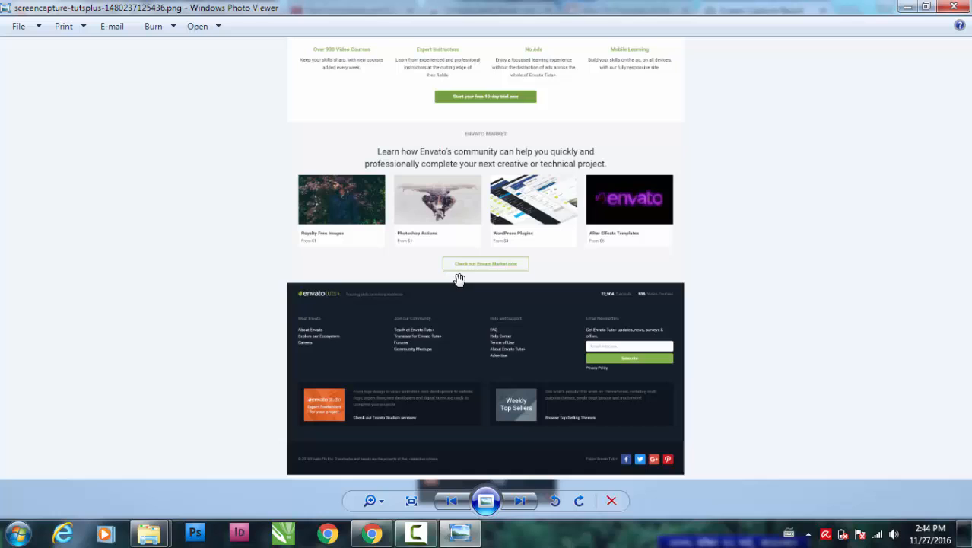
scroll("up", 3)
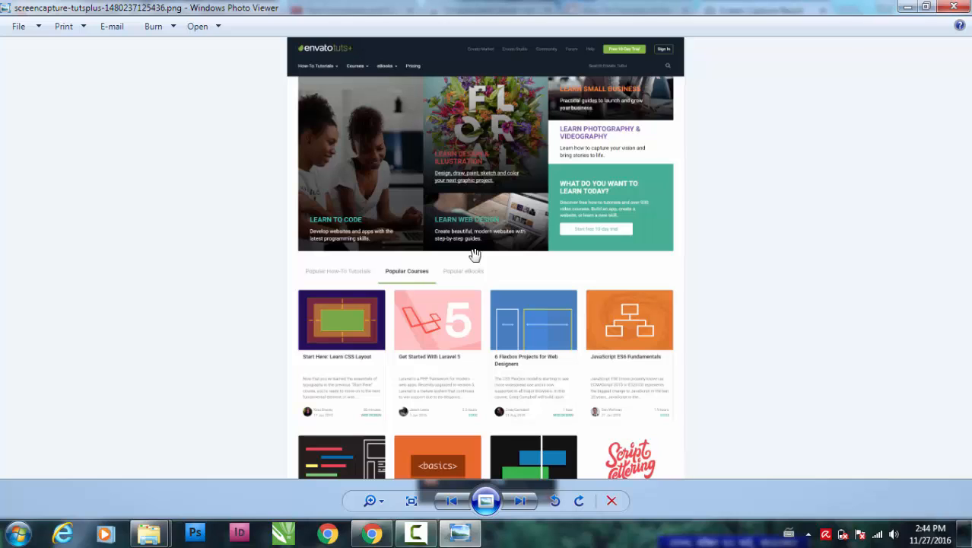
mouse_move(952, 19)
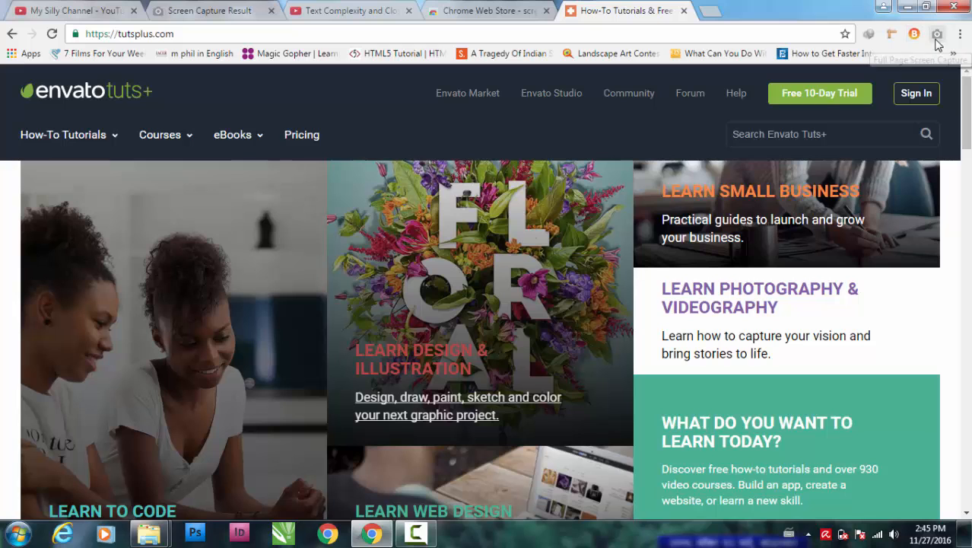
mouse_move(864, 44)
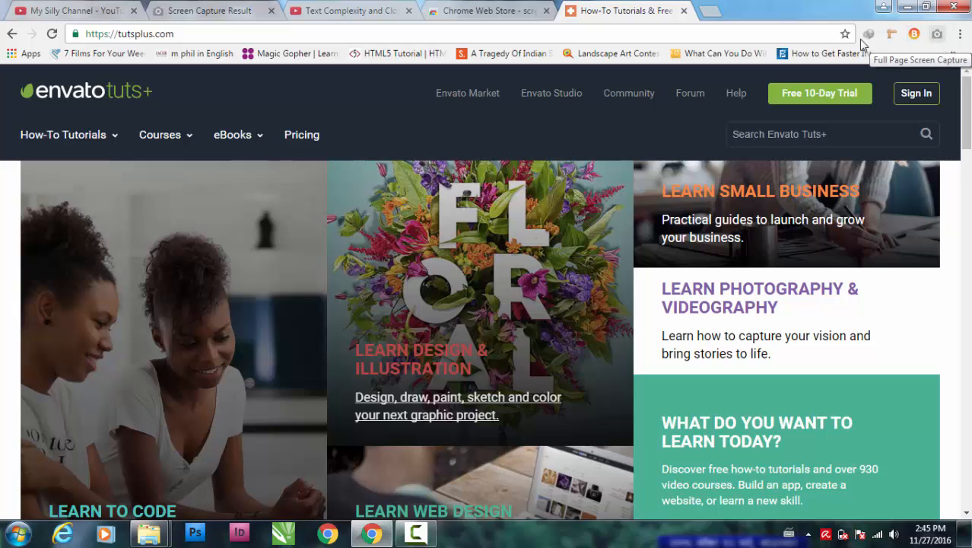
Try a Full Page Screen Capture on the Chrome Web Store results tab, which errors
left_click(487, 10)
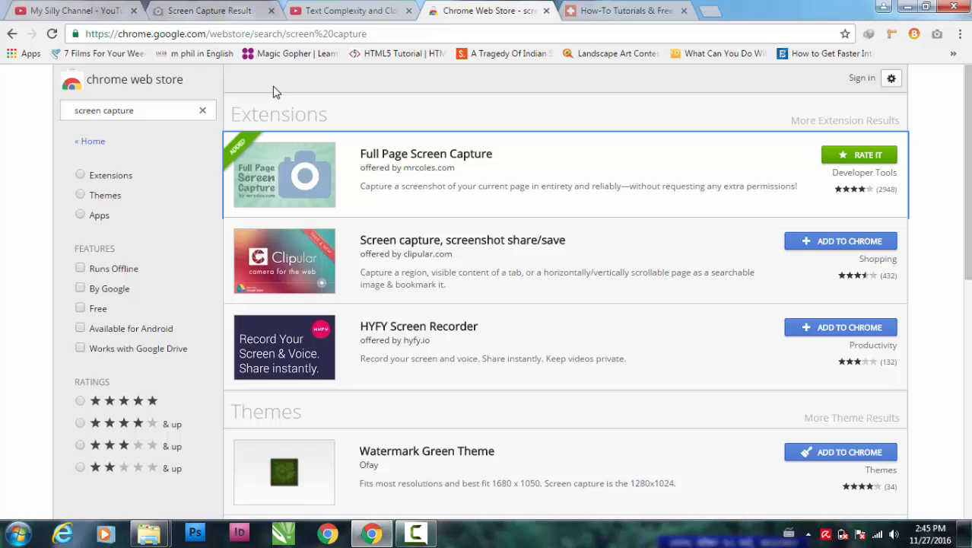
mouse_move(279, 86)
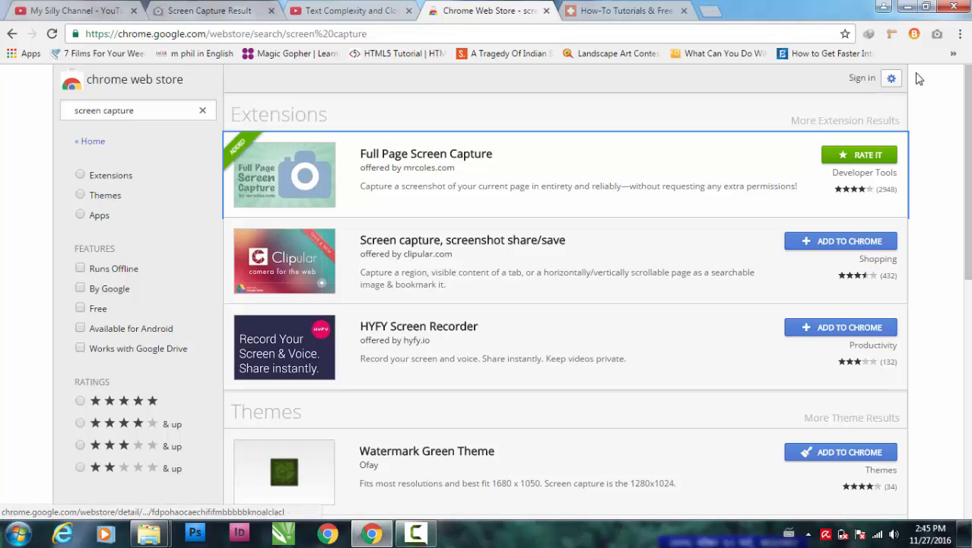
mouse_move(938, 33)
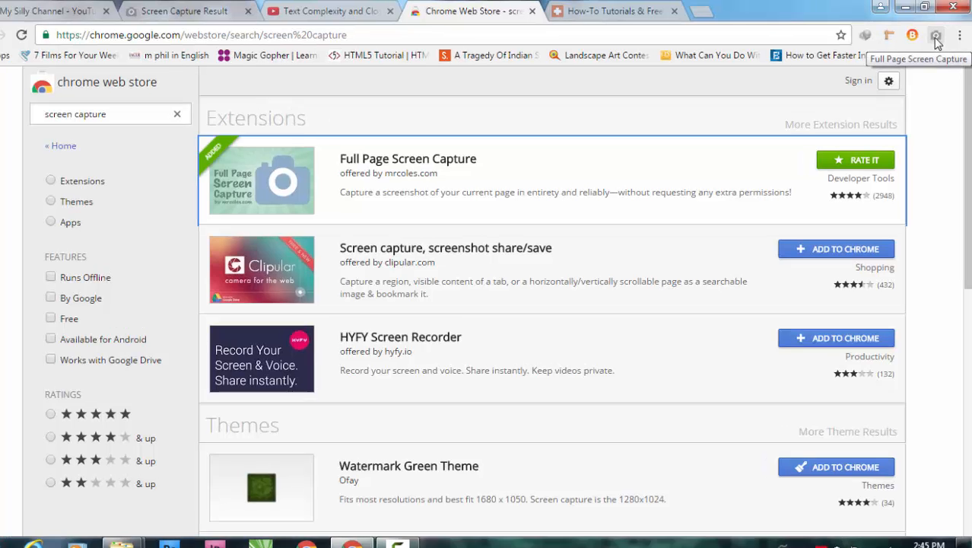
left_click(937, 35)
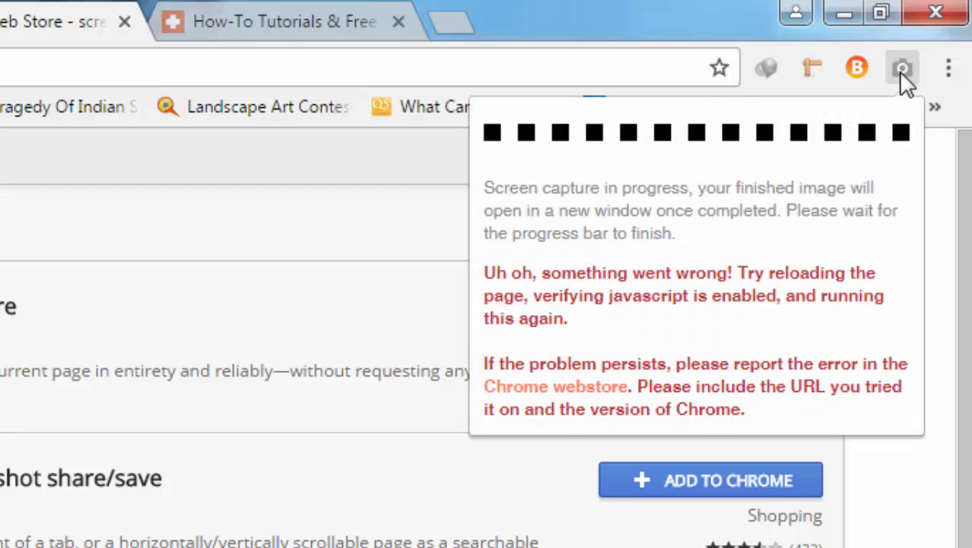
mouse_move(279, 192)
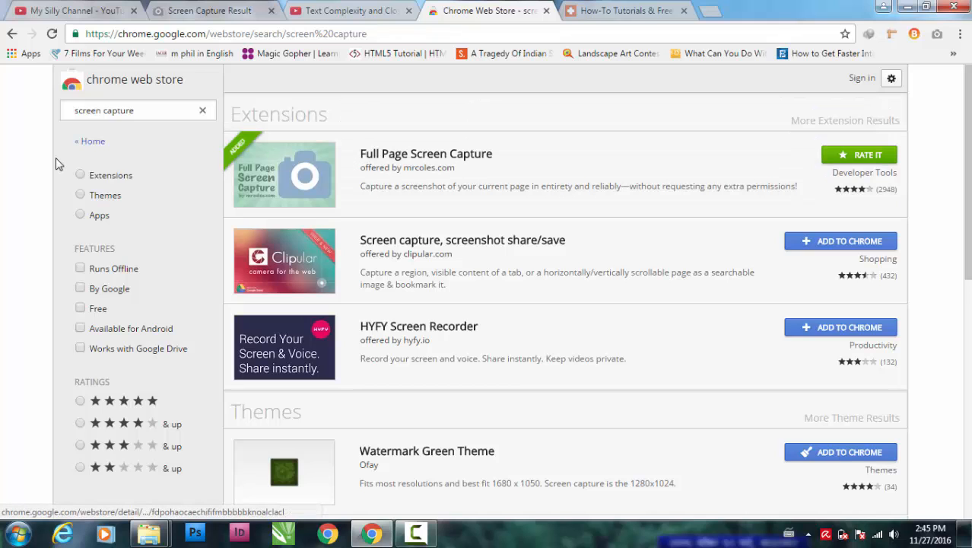
Return to the How-To Tutorials tab showing the Envato Tuts+ homepage
left_click(624, 11)
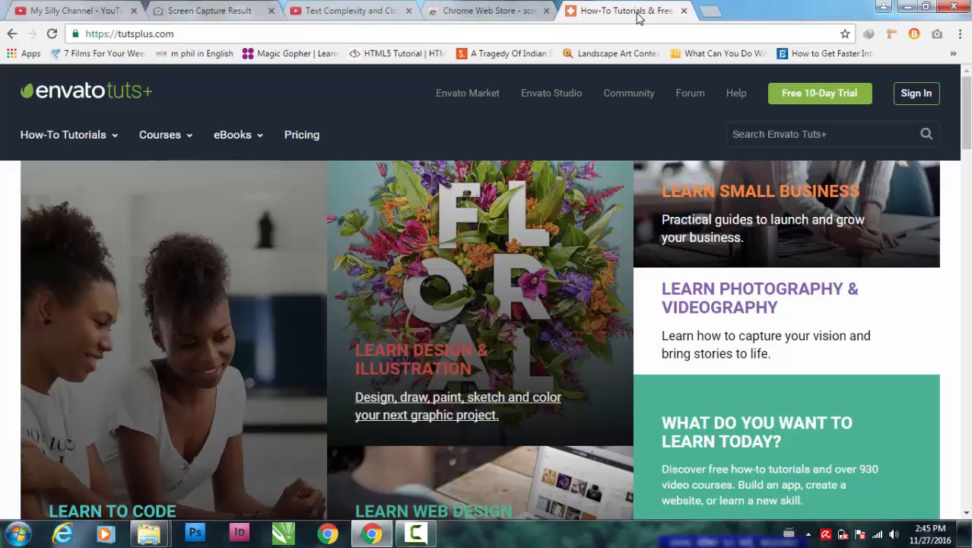
mouse_move(942, 44)
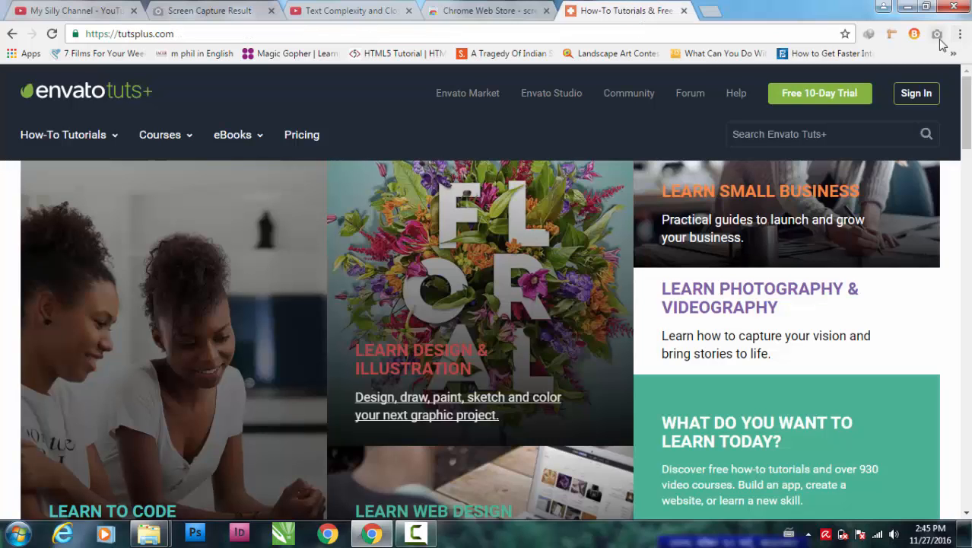
mouse_move(937, 34)
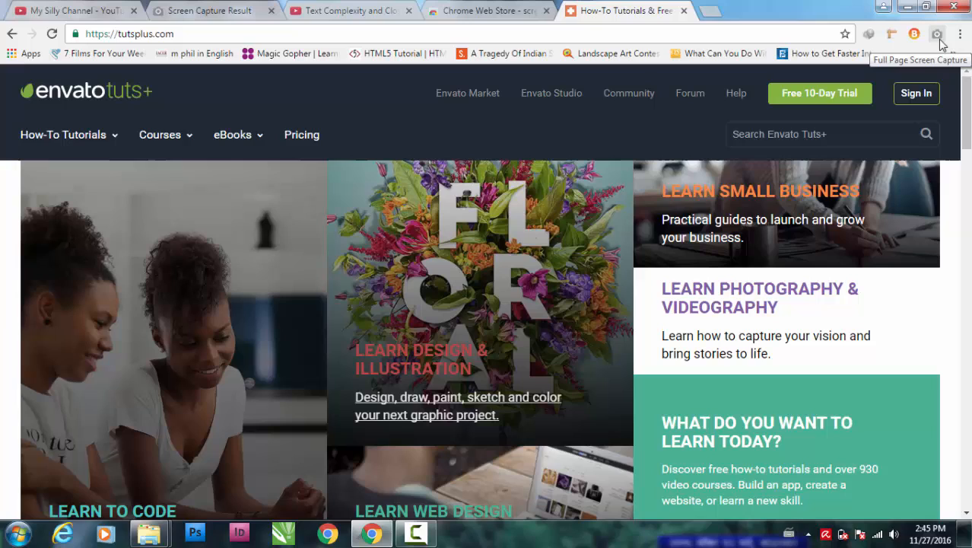